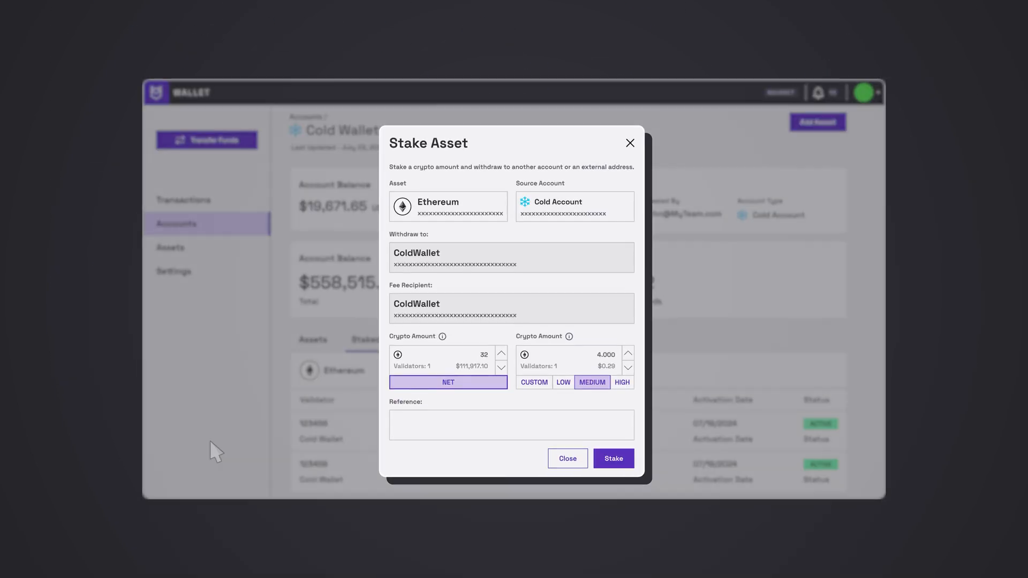
# Step: Submit the 32 ETH stake from ColdWallet at medium priority and confirm it on the approval panel
pyautogui.click(612, 458)
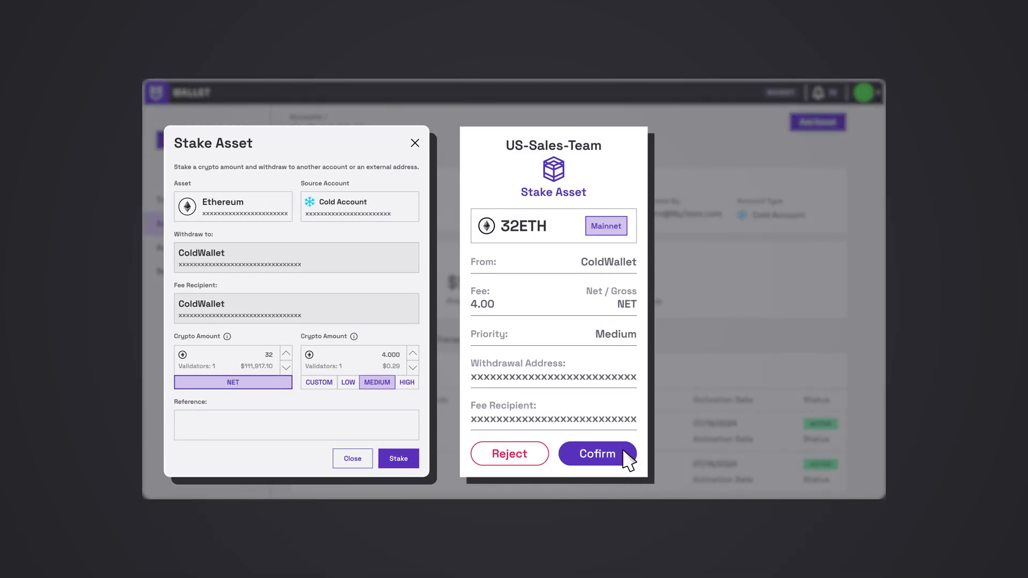
pyautogui.click(597, 453)
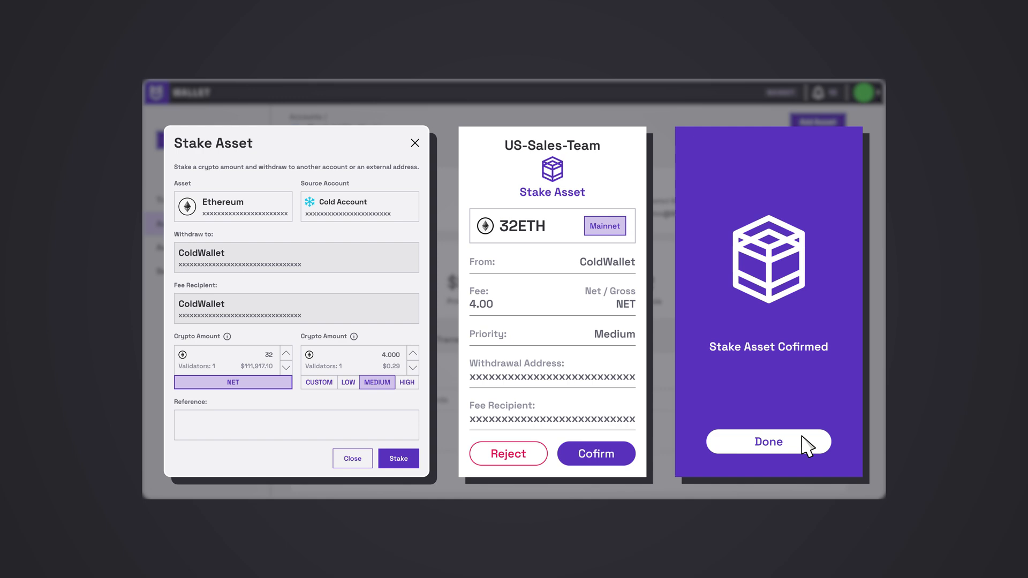